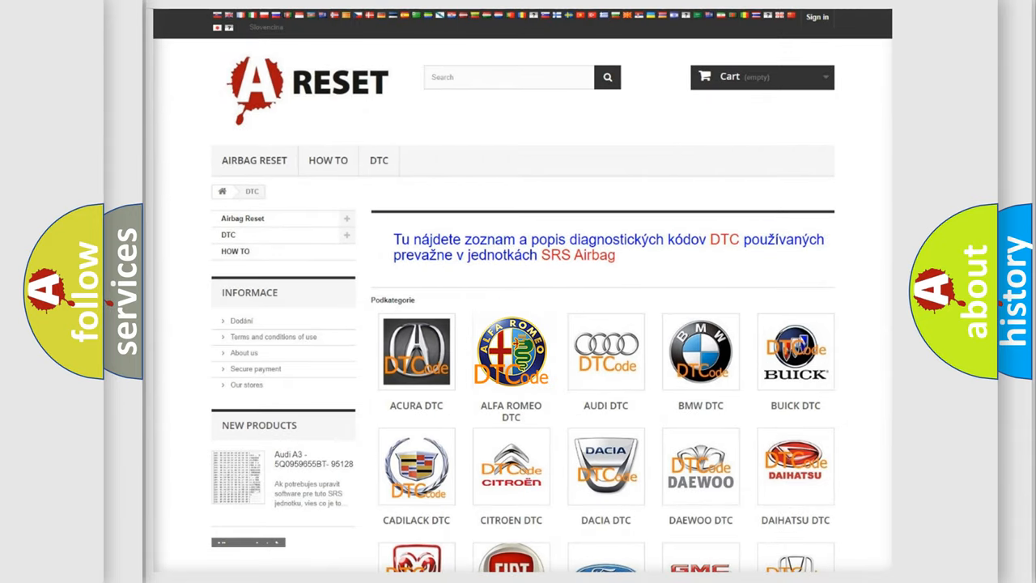
Open the Alfa Romeo DTC code list on A Reset and scroll to code B105D-64
{"action": "left_click", "coordinate": [510, 351]}
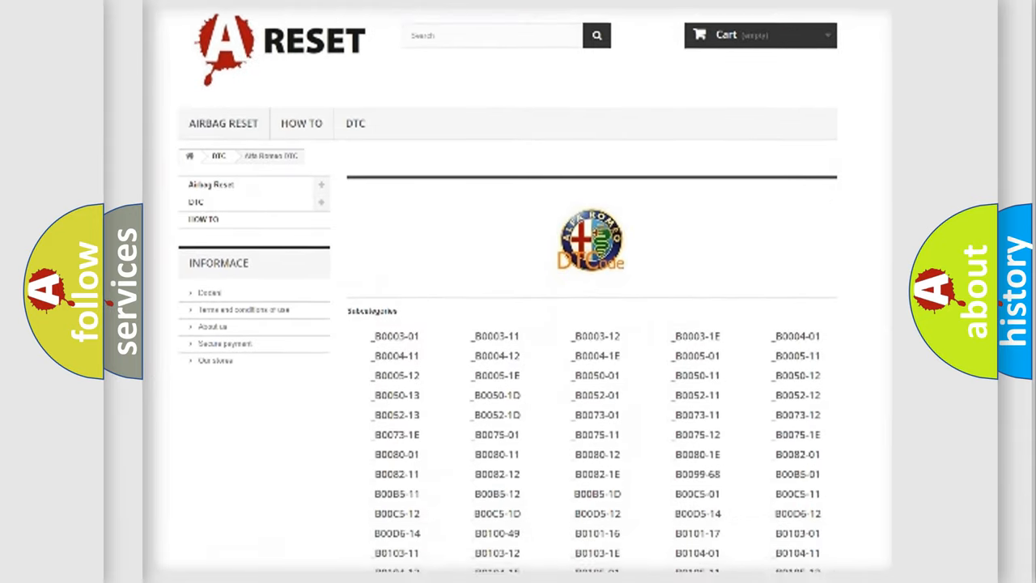
{"action": "scroll", "scroll_direction": "down", "scroll_amount": 3}
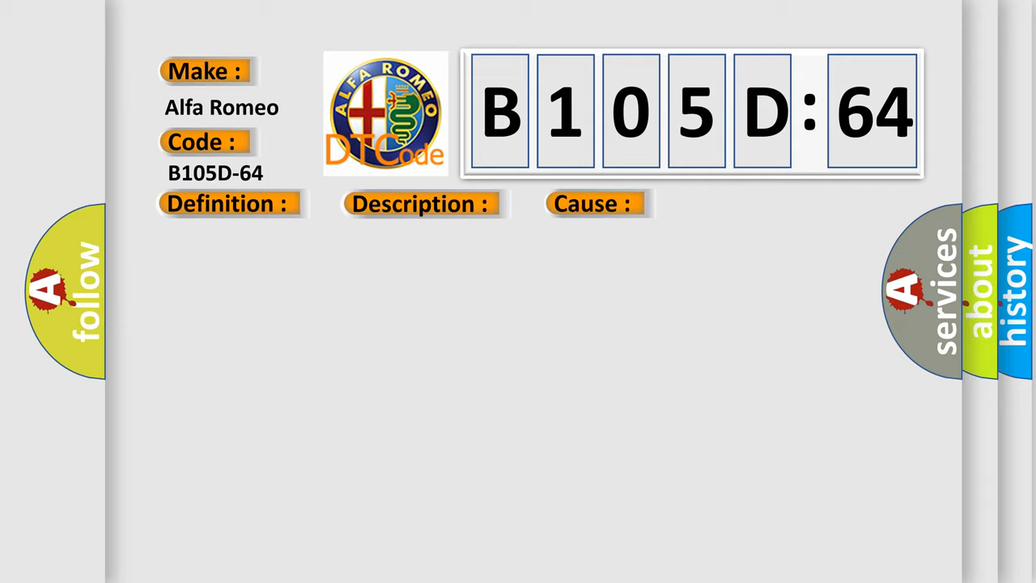
Reveal the B105D-64 definition text: "Signal Plausibility Failure" with its plausibility explanation
{"action": "left_click", "coordinate": [227, 203]}
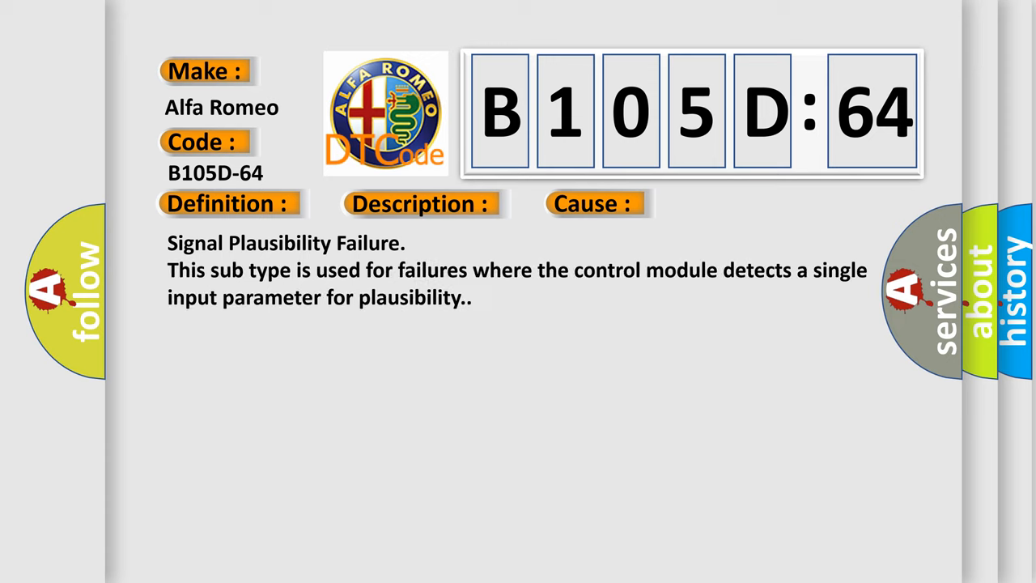